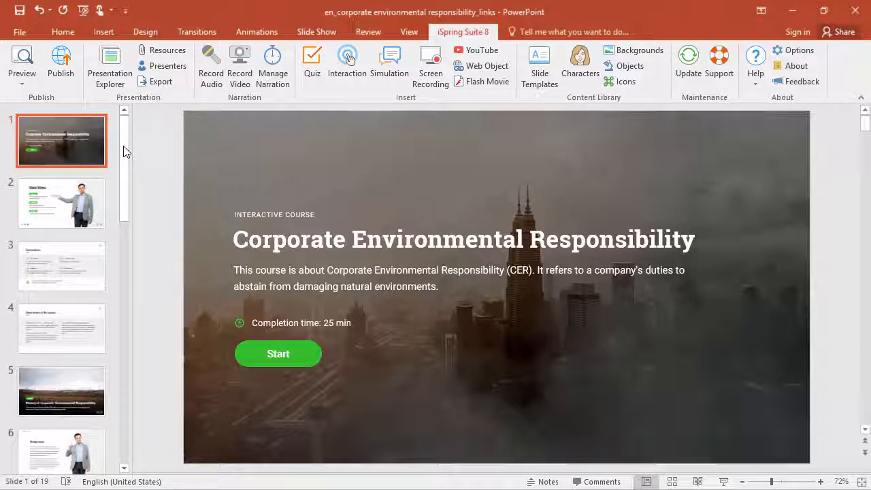
- Add a new blank slide 20 after the last thumbnail of the 19-slide deck
{"action": "scroll", "scroll_direction": "down", "scroll_amount": 3}
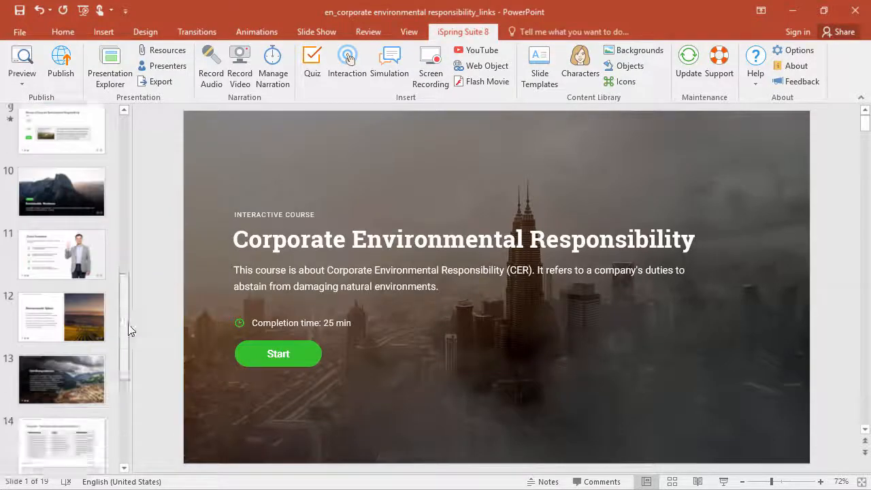
{"action": "right_click", "coordinate": [61, 429]}
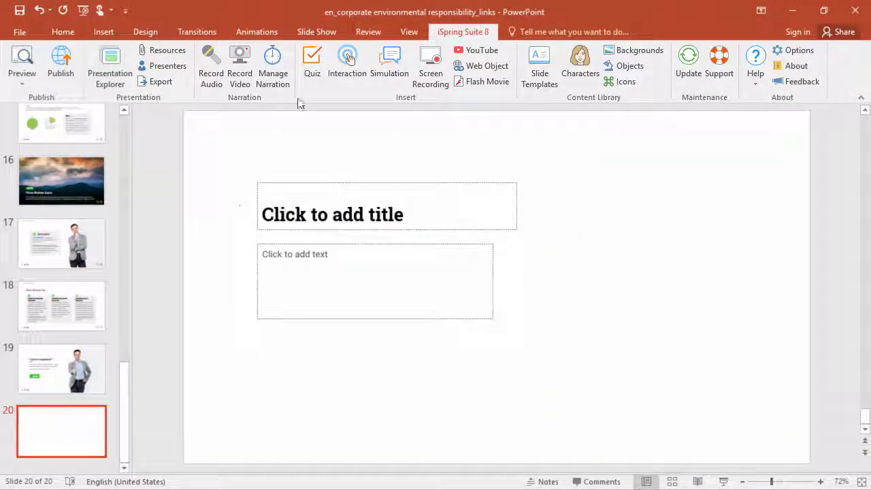
- Launch iSpring QuizMaker from the iSpring Suite ribbon to start a graded quiz
{"action": "left_click", "coordinate": [312, 62]}
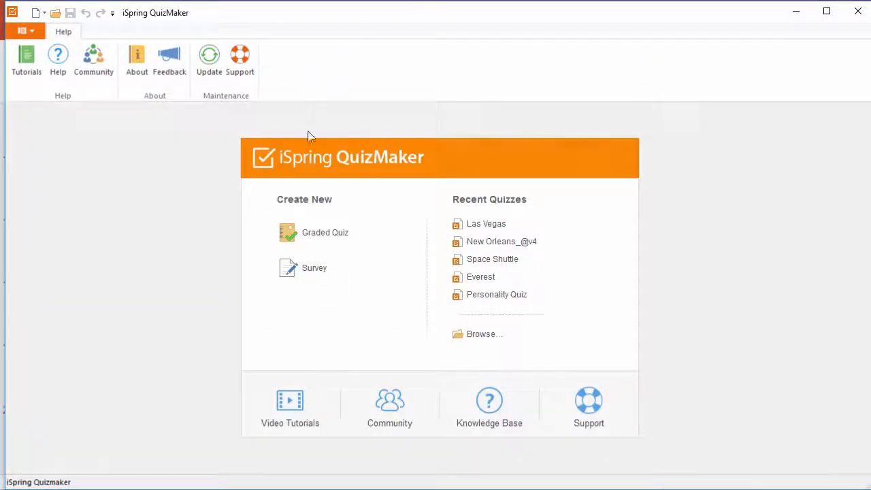
{"action": "mouse_move", "coordinate": [315, 267]}
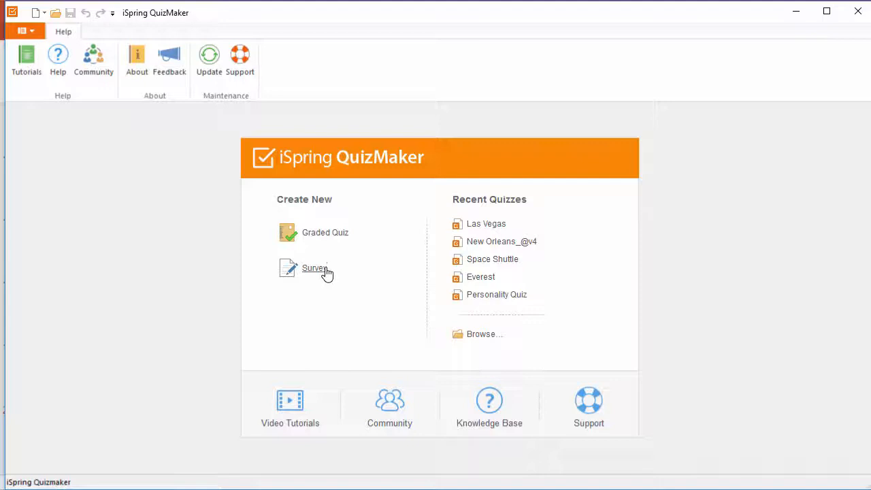
{"action": "mouse_move", "coordinate": [325, 238]}
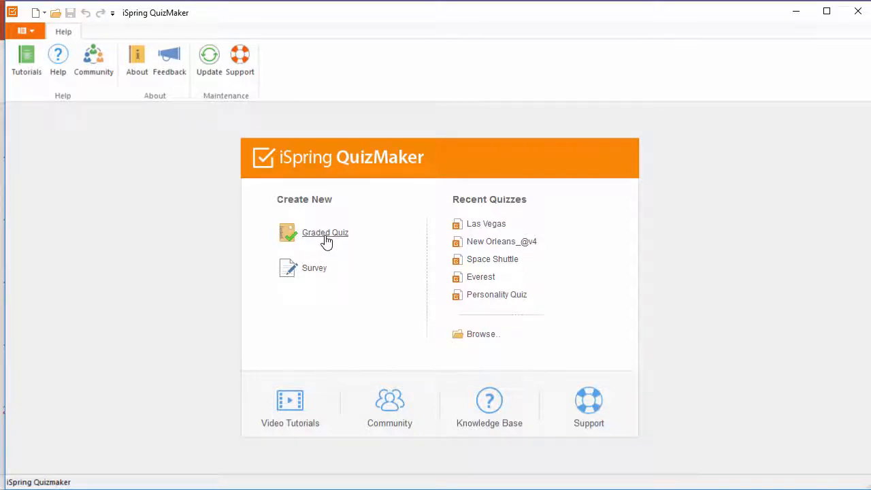
{"action": "mouse_move", "coordinate": [321, 275]}
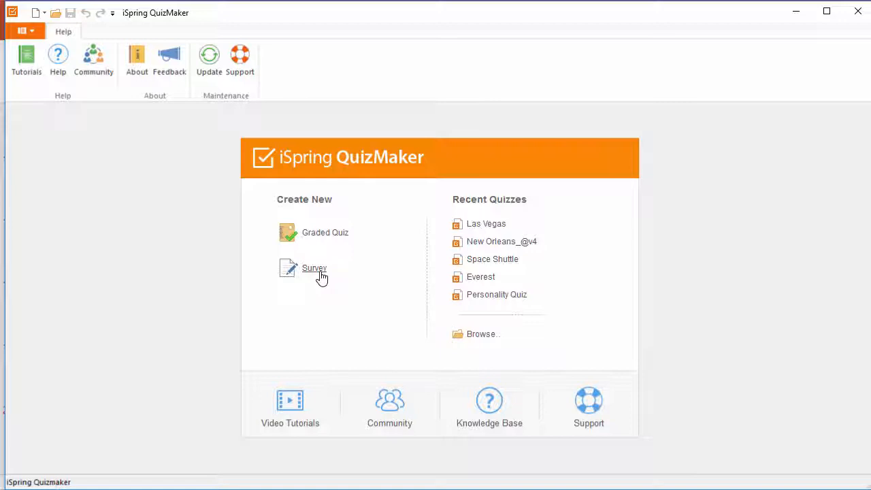
{"action": "mouse_move", "coordinate": [320, 270]}
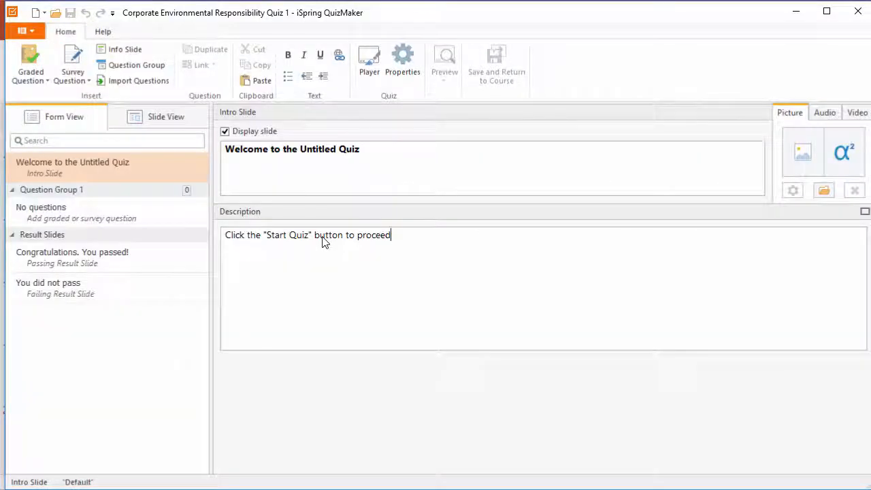
- Hide the intro slide and select the 'Congratulations. You passed!' result slide in Form View
{"action": "left_click", "coordinate": [115, 166]}
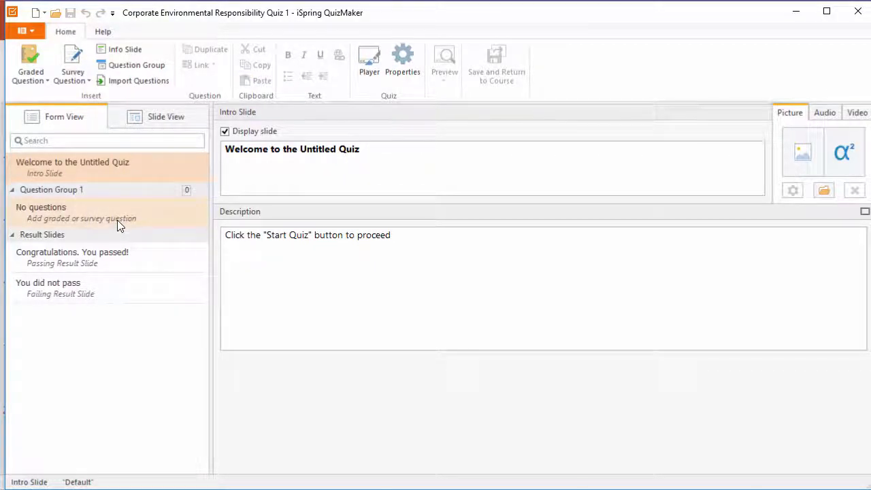
{"action": "left_click", "coordinate": [102, 289]}
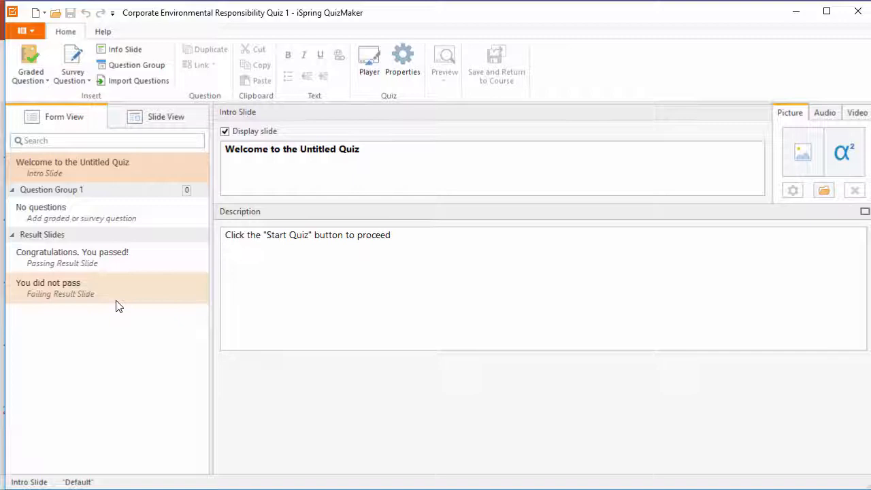
{"action": "left_click", "coordinate": [225, 131]}
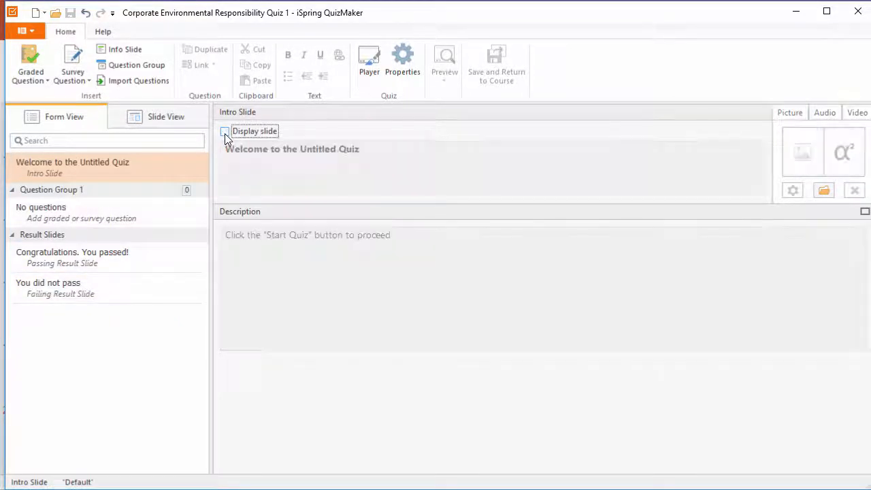
{"action": "left_click", "coordinate": [74, 257]}
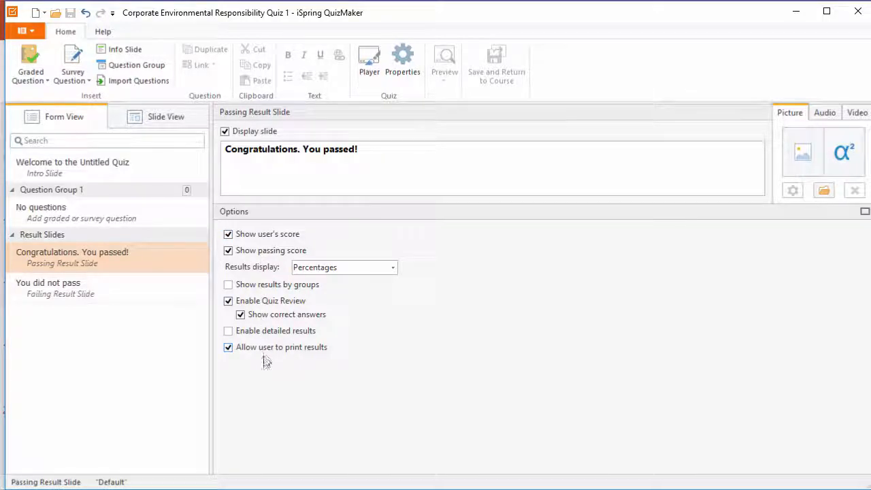
{"action": "left_click", "coordinate": [30, 80]}
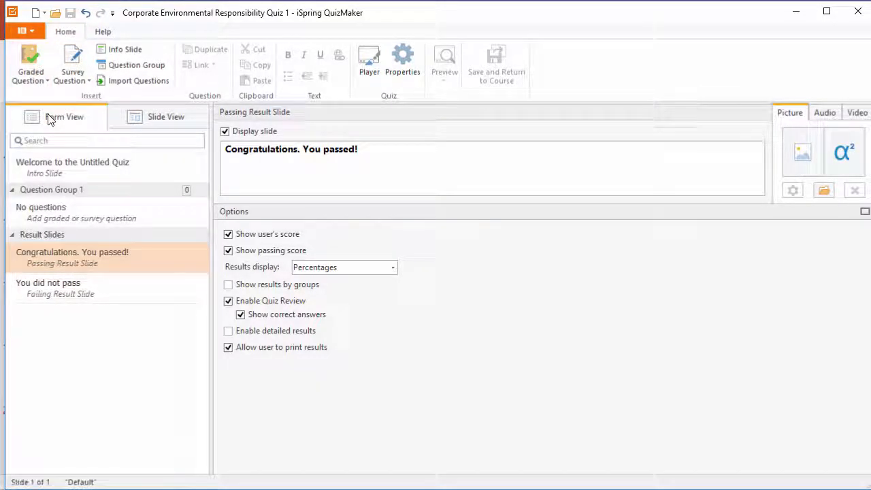
- Create the sustainability-giant automaker question with Subaru correct among Toyota and Honda, reviewing Picture, Audio and Video options
{"action": "left_click", "coordinate": [30, 65]}
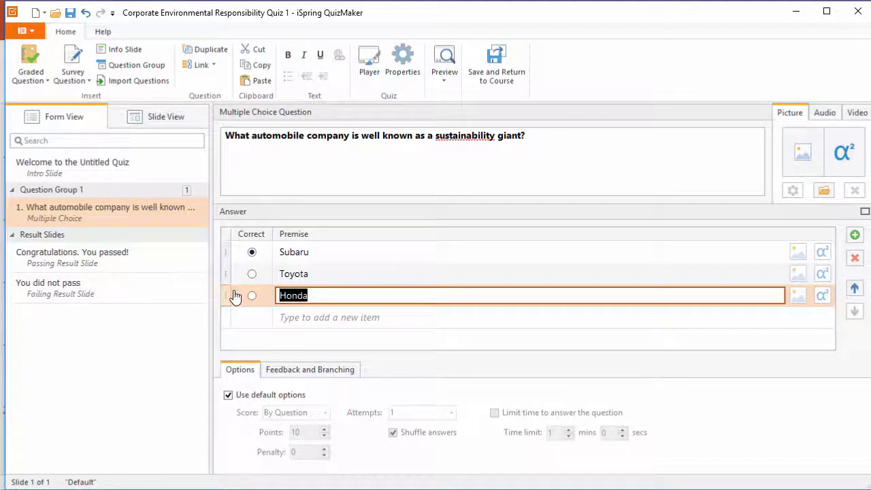
{"action": "mouse_move", "coordinate": [843, 152]}
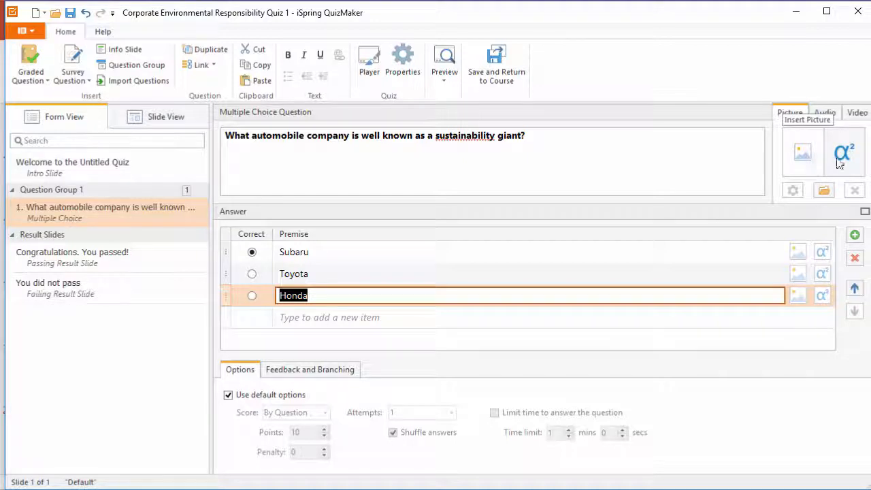
{"action": "left_click", "coordinate": [824, 112]}
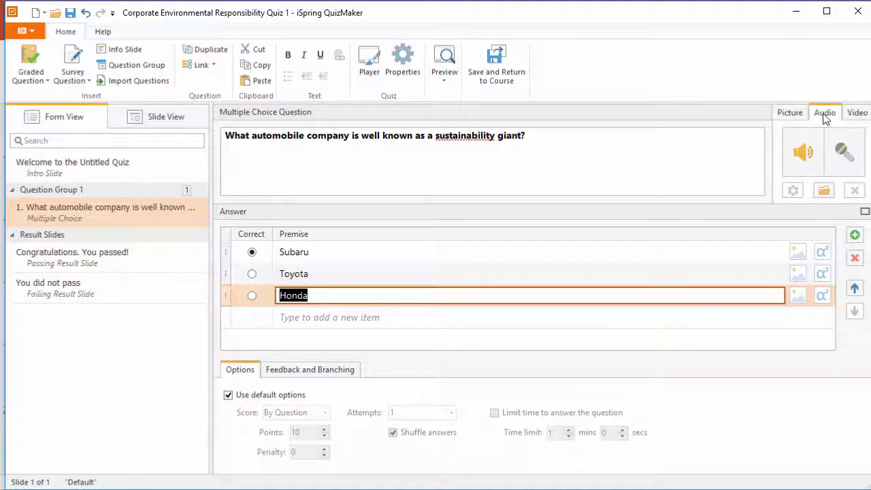
{"action": "left_click", "coordinate": [858, 112]}
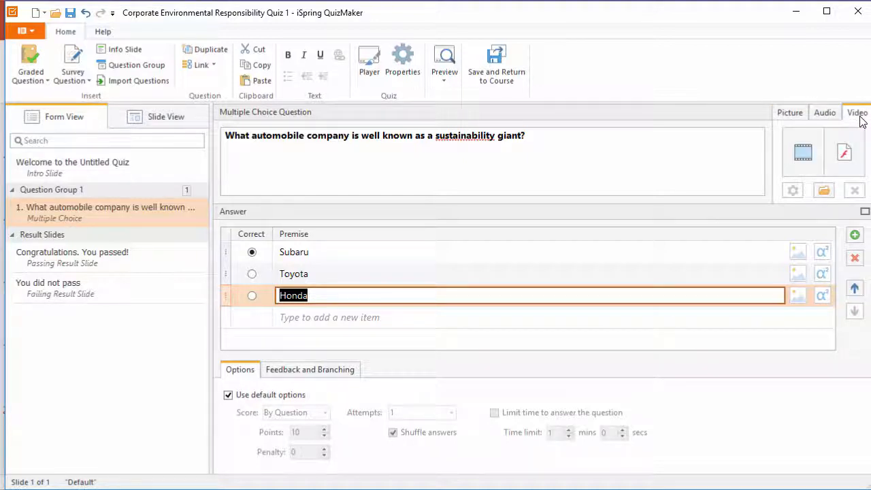
{"action": "mouse_move", "coordinate": [738, 128]}
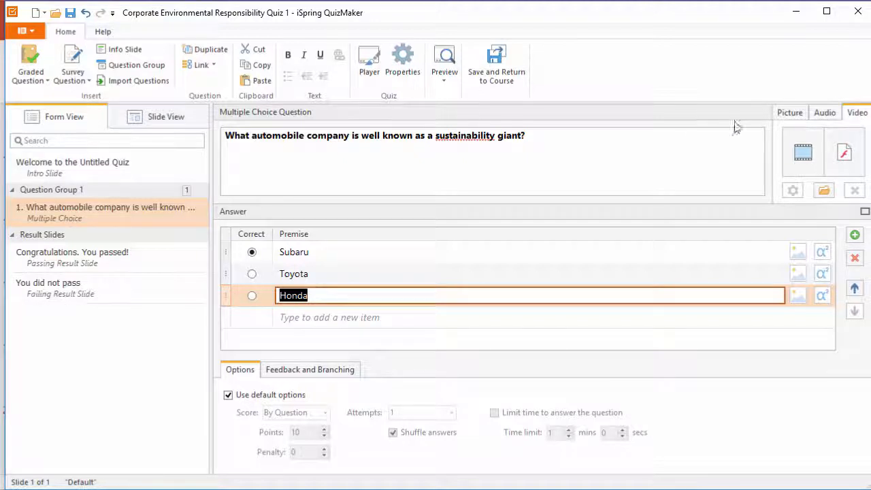
{"action": "left_click", "coordinate": [166, 117]}
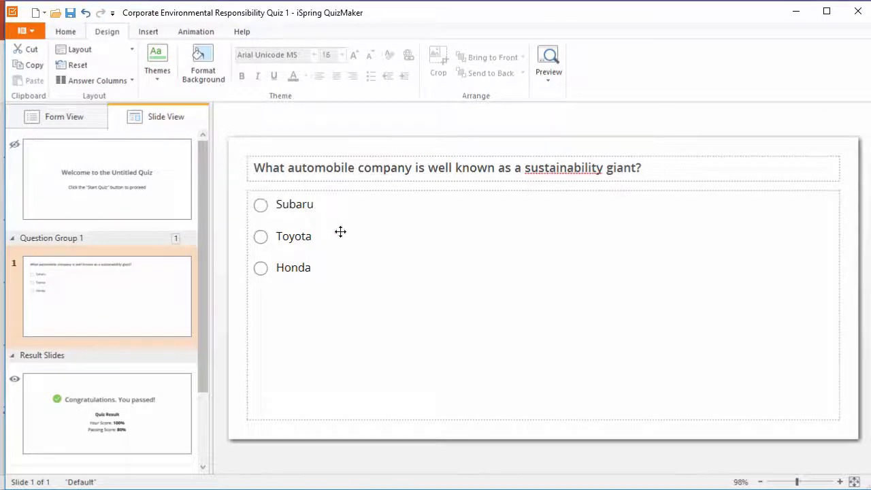
- Set the Subaru, Toyota and Honda answer text to font size 20
{"action": "left_click", "coordinate": [335, 55]}
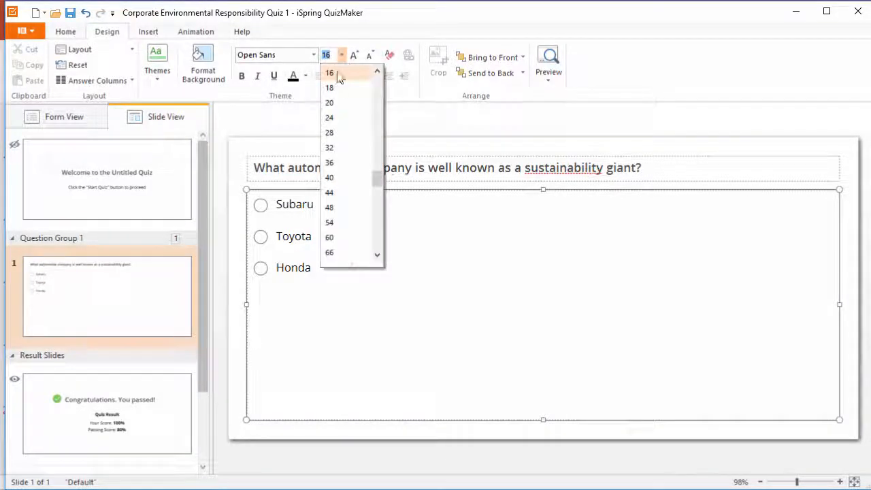
{"action": "left_click", "coordinate": [330, 103]}
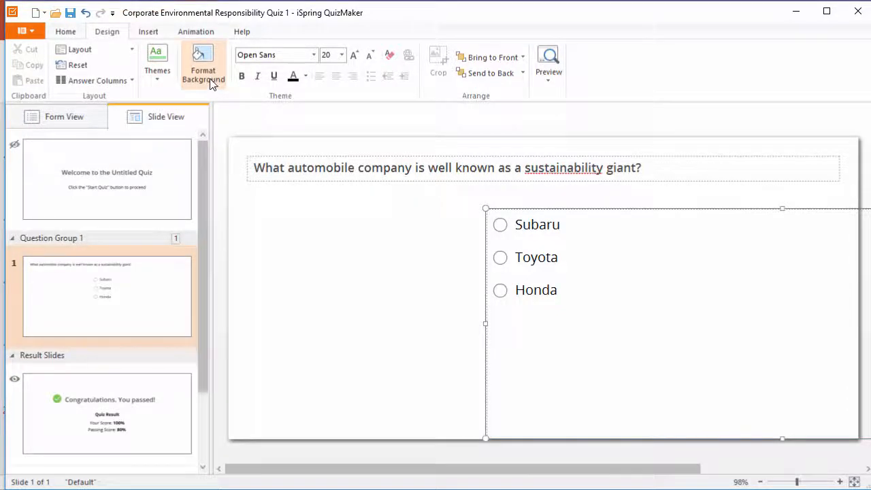
- Apply the misty green hills landscape photo as the slide background and return to Form View
{"action": "left_click", "coordinate": [202, 65]}
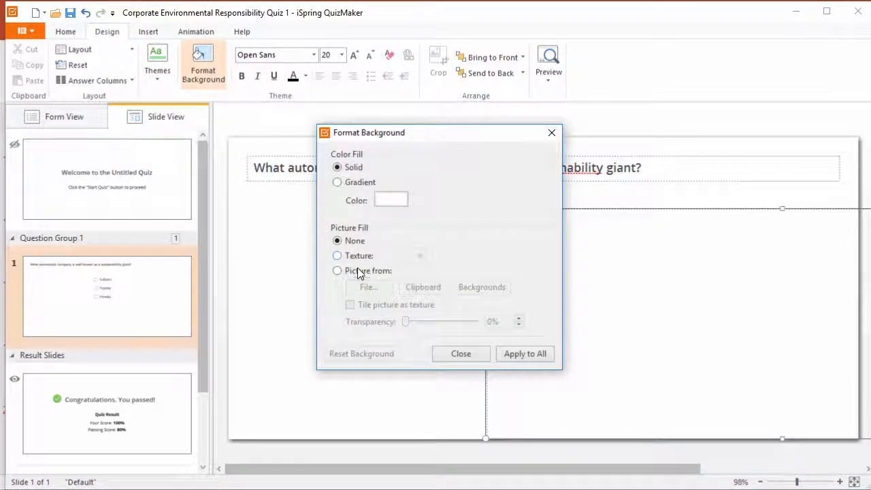
{"action": "left_click", "coordinate": [367, 286]}
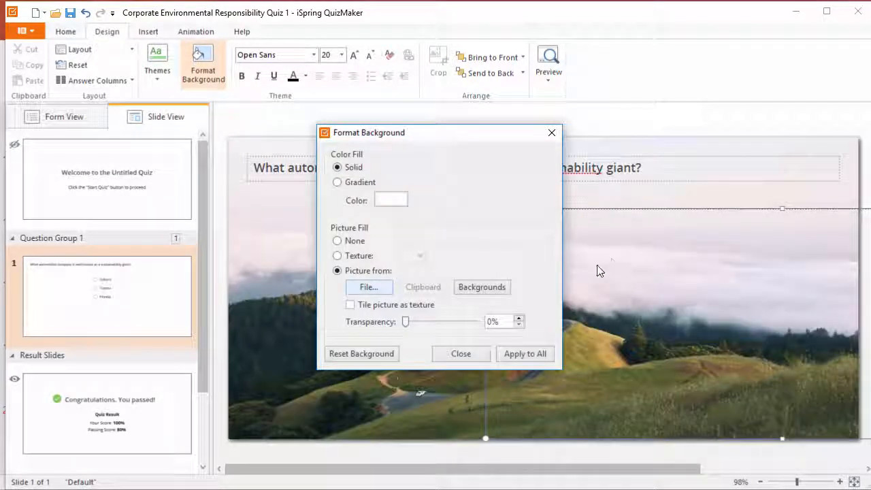
{"action": "left_click", "coordinate": [460, 354]}
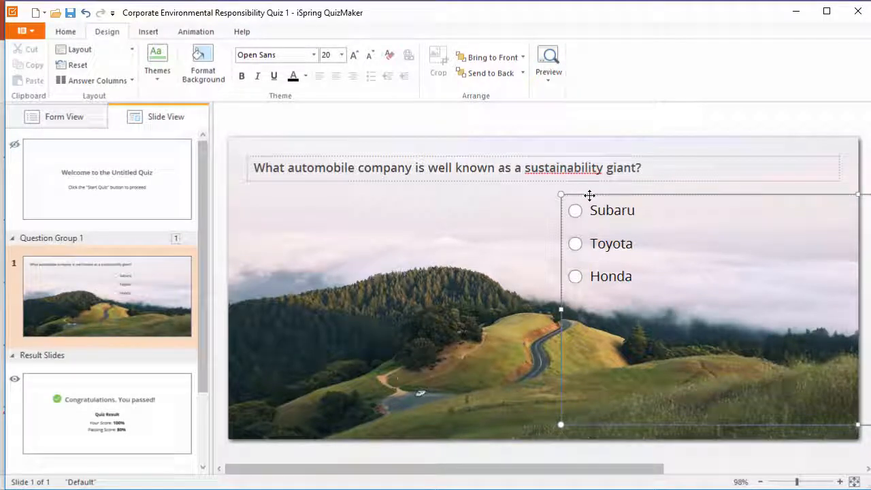
{"action": "left_click", "coordinate": [62, 117]}
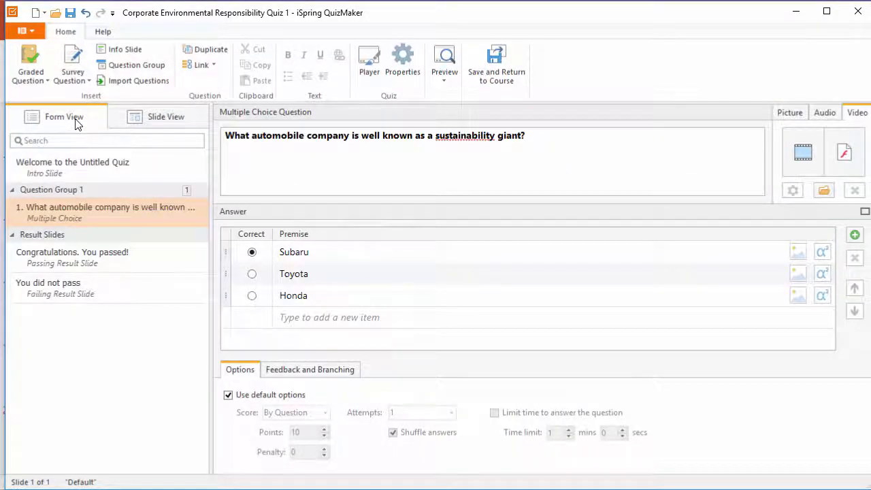
{"action": "mouse_move", "coordinate": [479, 111]}
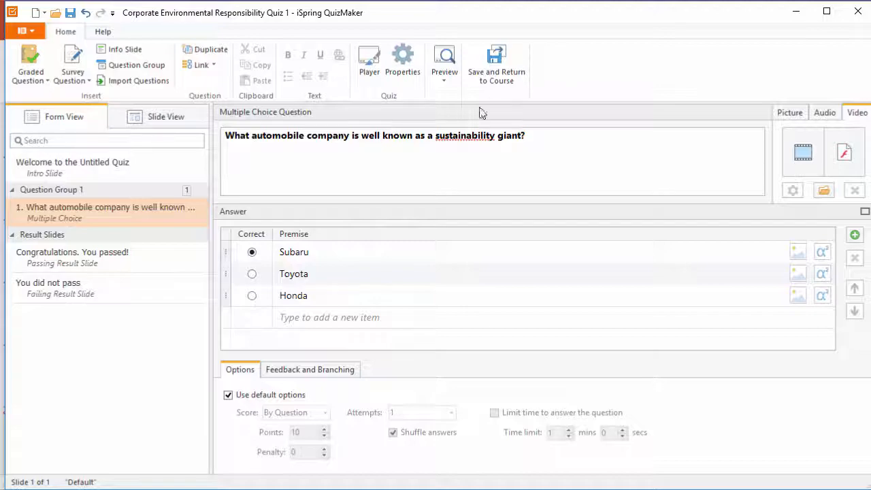
- Save the quiz and return to the course so it is embedded on slide 20
{"action": "left_click", "coordinate": [497, 67]}
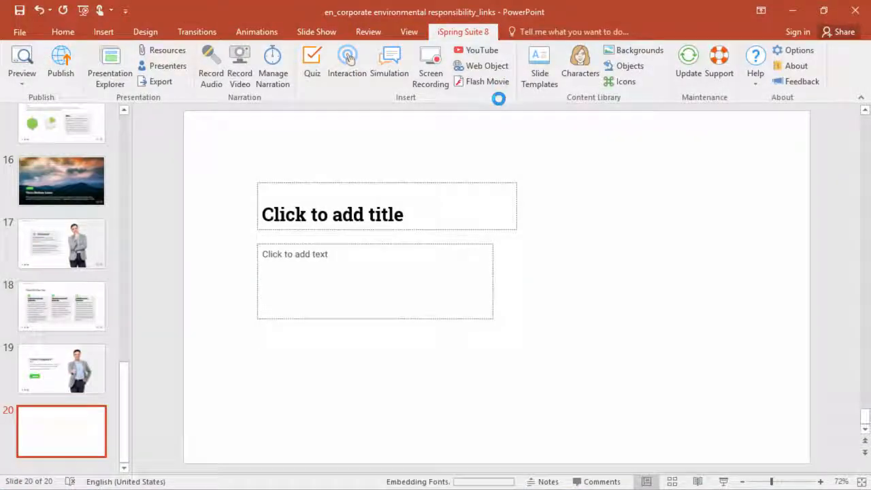
{"action": "left_click", "coordinate": [312, 61]}
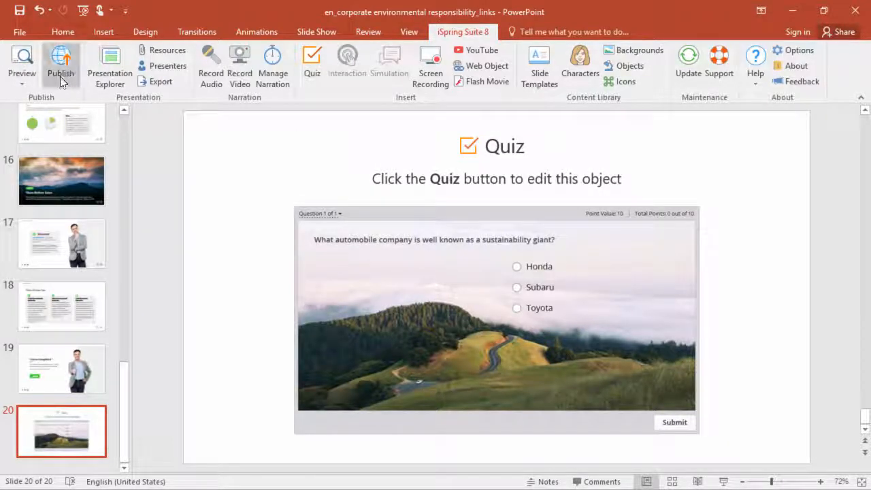
- Publish the Corporate Environmental Responsibility course to iSpring Cloud after signing in with the account email
{"action": "left_click", "coordinate": [60, 61]}
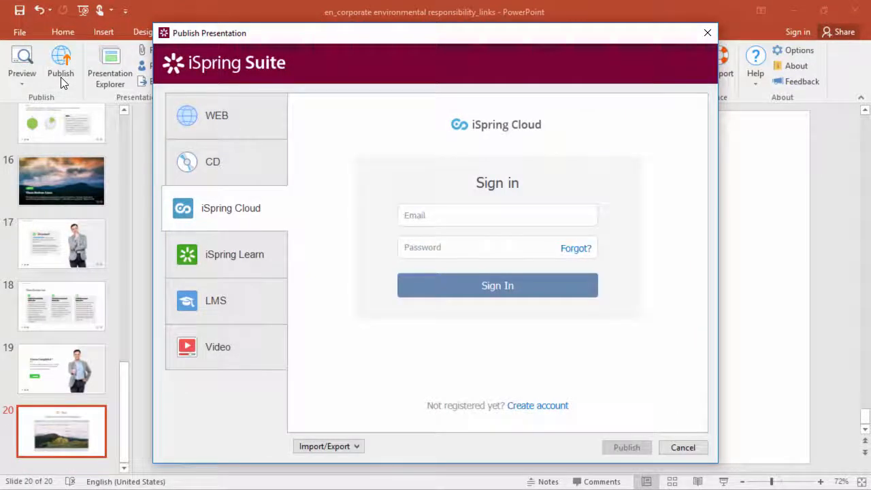
{"action": "mouse_move", "coordinate": [235, 224]}
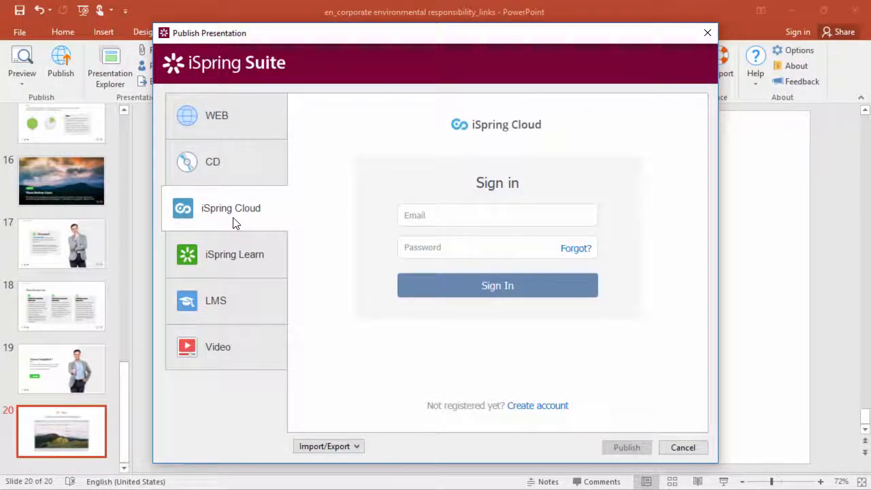
{"action": "mouse_move", "coordinate": [239, 225]}
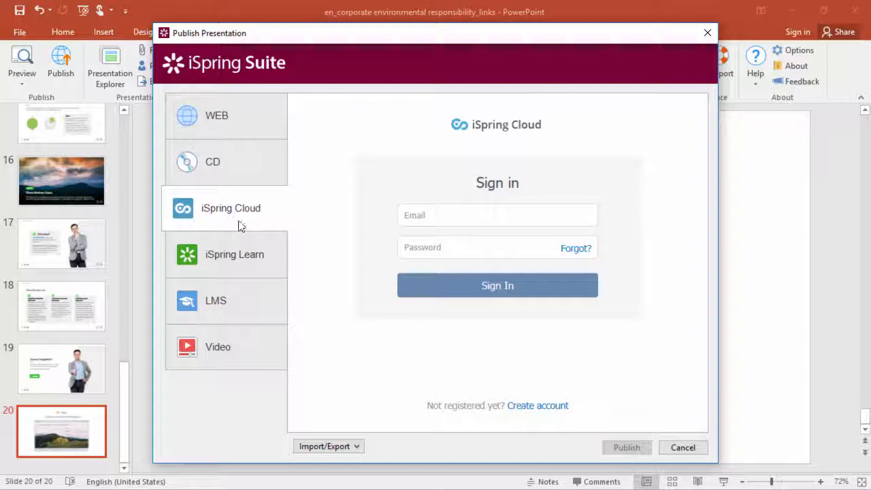
{"action": "left_click", "coordinate": [538, 406]}
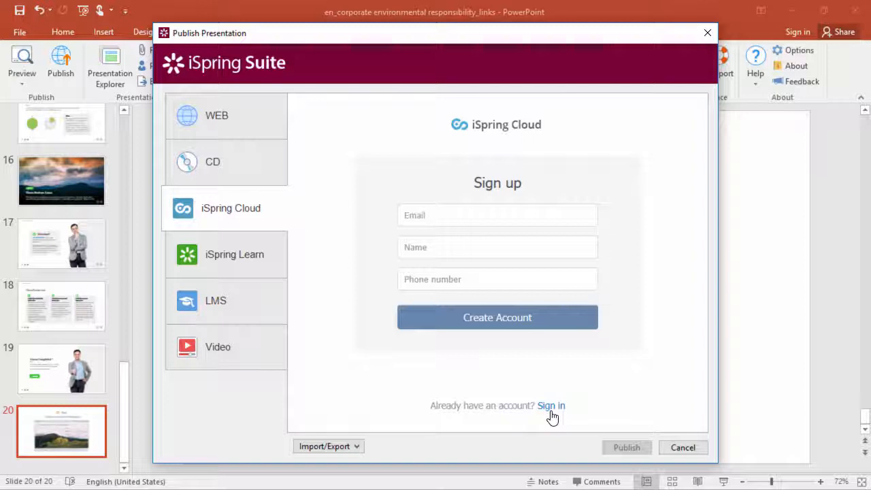
{"action": "left_click", "coordinate": [551, 405]}
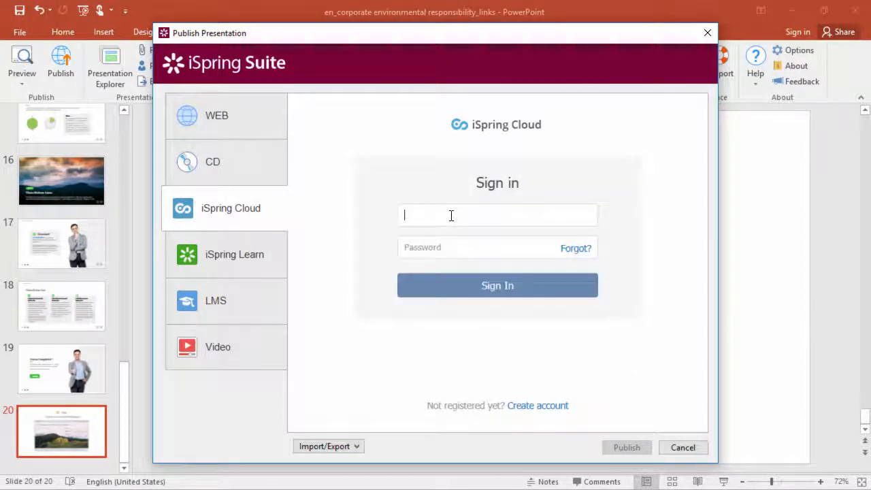
{"action": "left_click", "coordinate": [499, 286]}
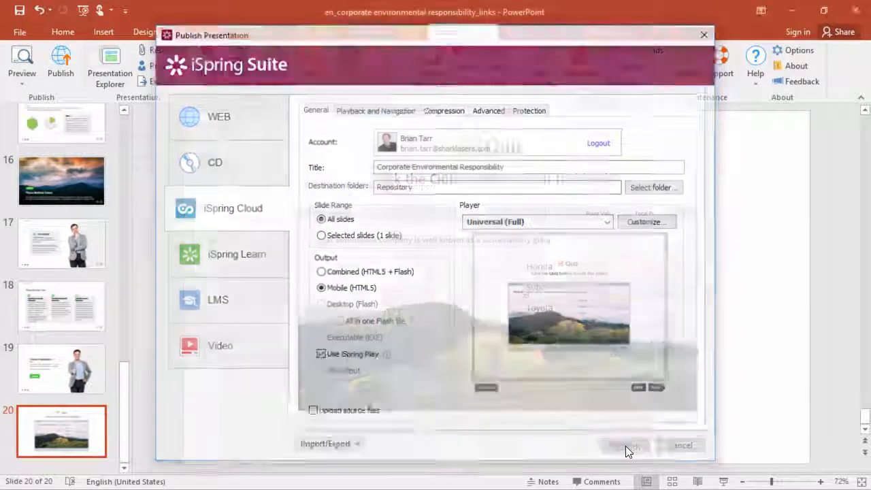
{"action": "left_click", "coordinate": [623, 445]}
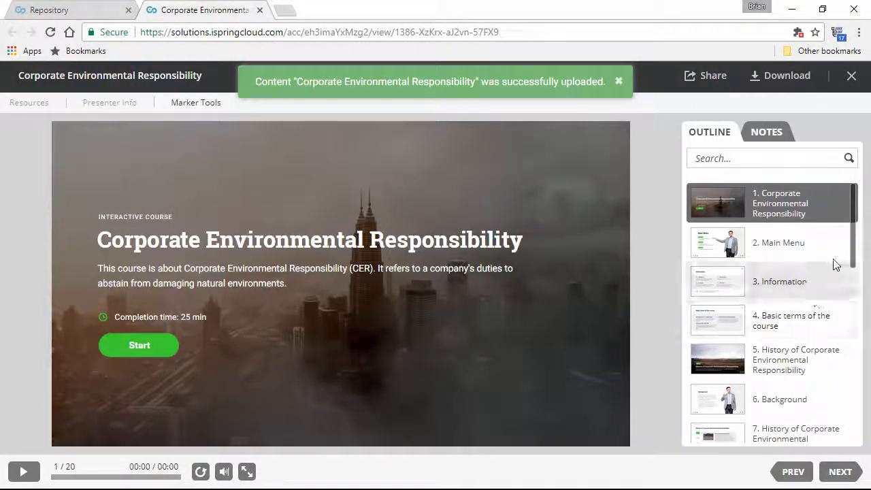
- In the iSpring Cloud viewer, go to slide 20 and answer the quiz with Subaru, marked correct
{"action": "scroll", "scroll_direction": "down", "scroll_amount": 3}
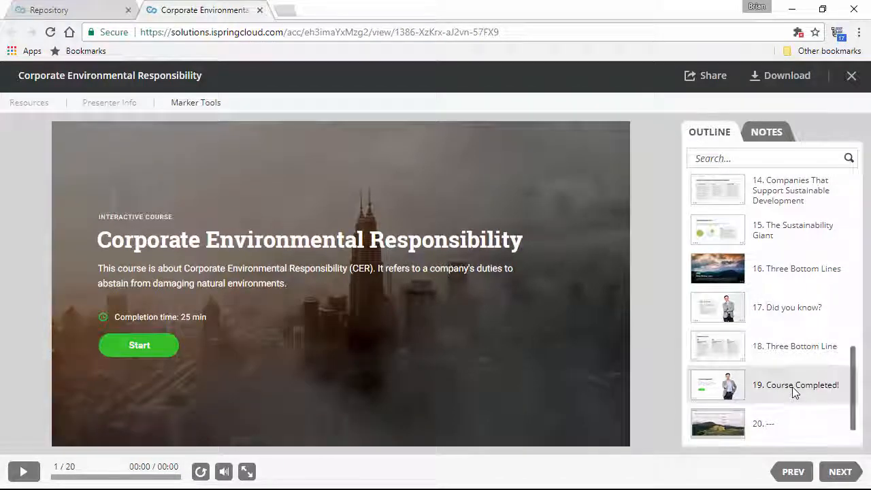
{"action": "left_click", "coordinate": [717, 424]}
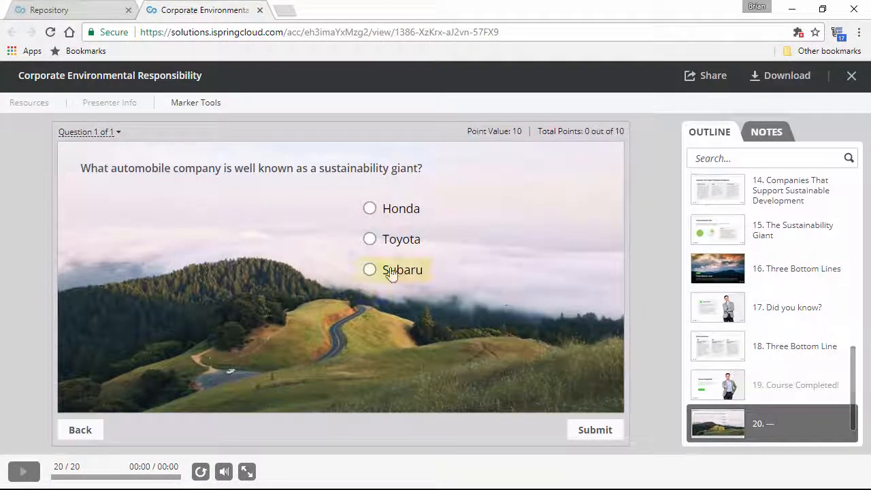
{"action": "left_click", "coordinate": [595, 430]}
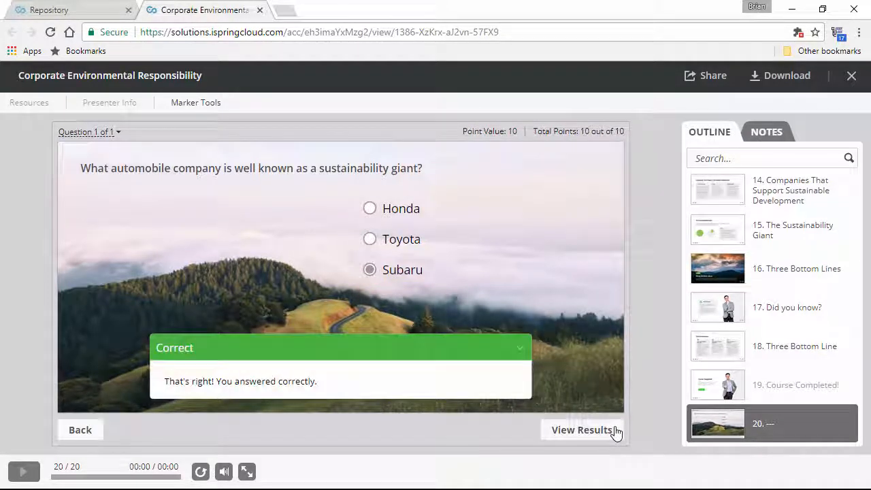